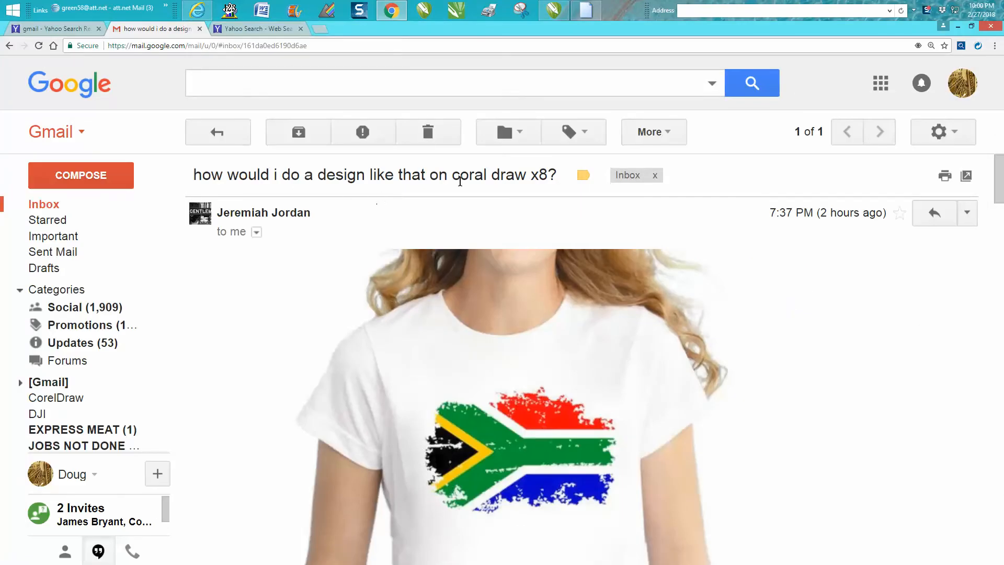
pyautogui.moveTo(492, 393)
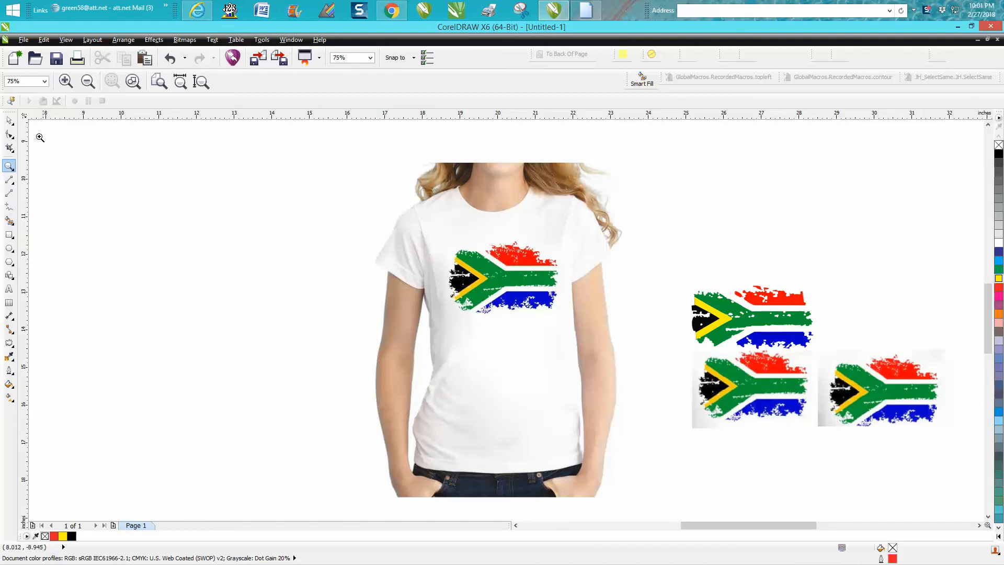
pyautogui.moveTo(414, 232)
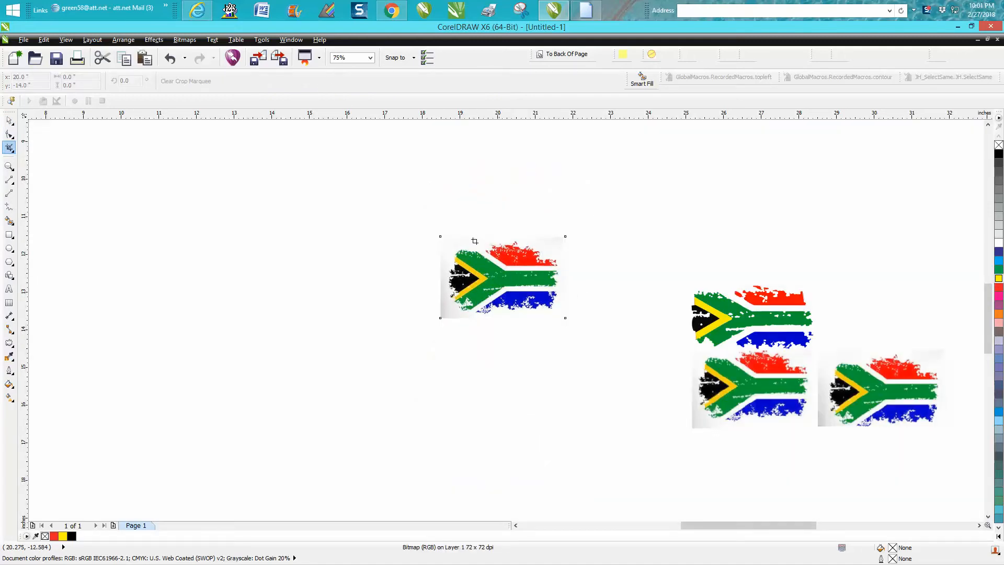
# Step: Resample the cropped flag bitmap from 72 to 300 dpi via Bitmaps > Resample
pyautogui.click(184, 39)
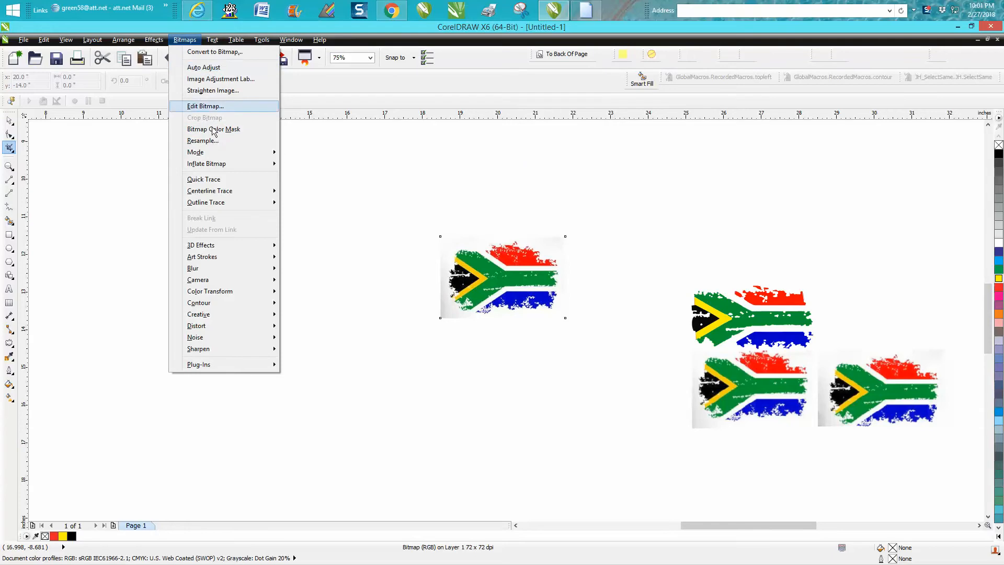
pyautogui.click(202, 141)
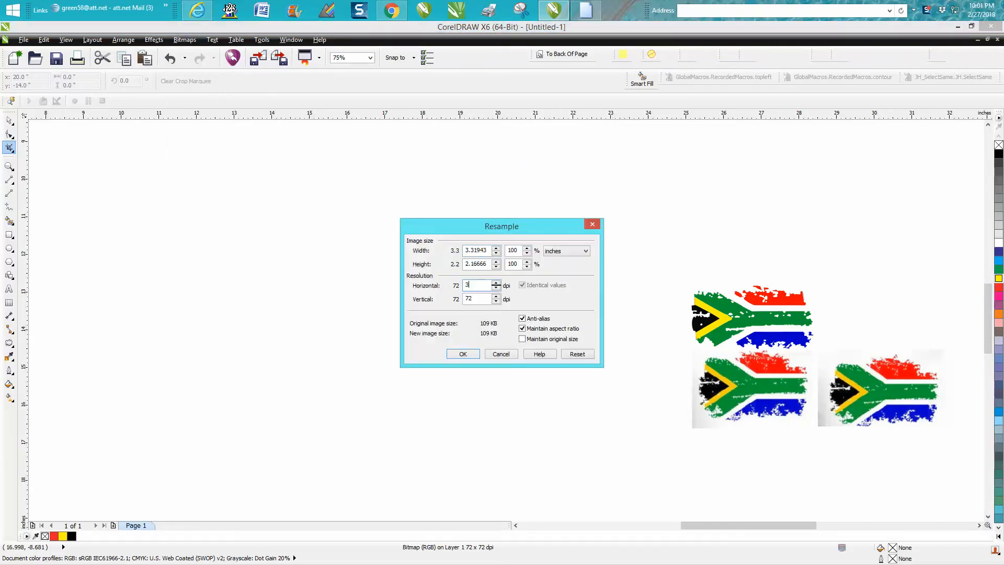
pyautogui.write('300')
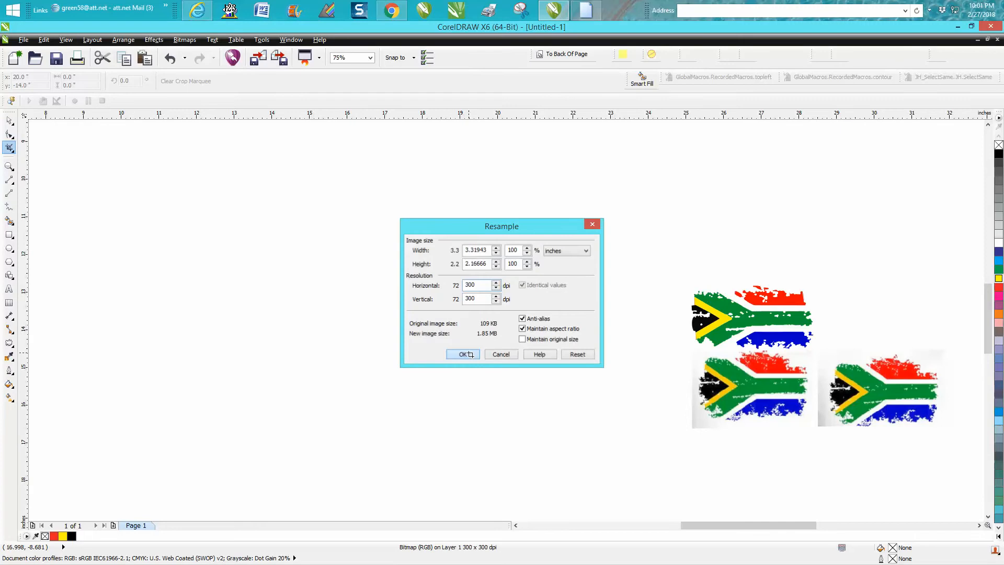
pyautogui.click(463, 354)
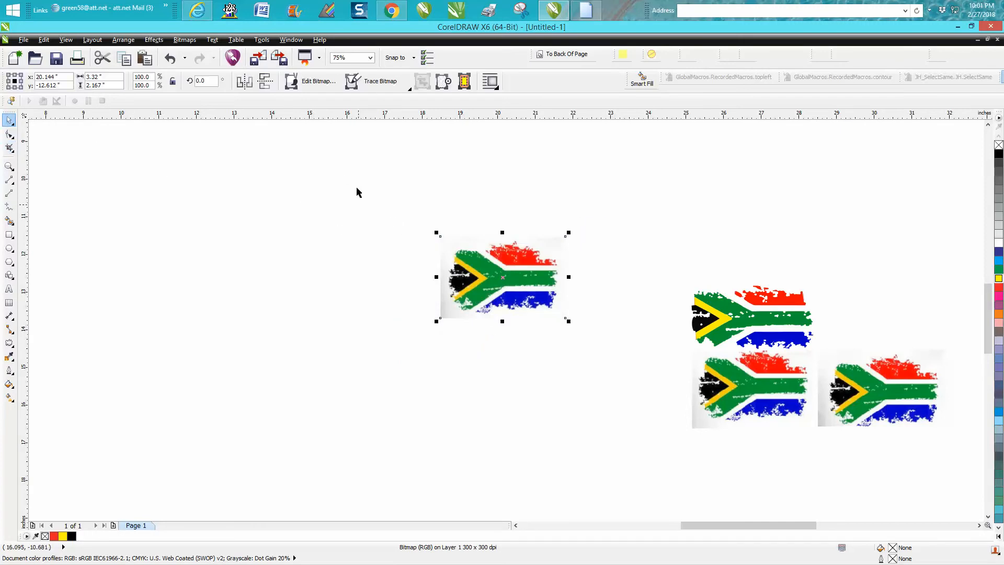
# Step: Outline-trace the flag as Clipart and move the traced group beside the original bitmap
pyautogui.click(380, 80)
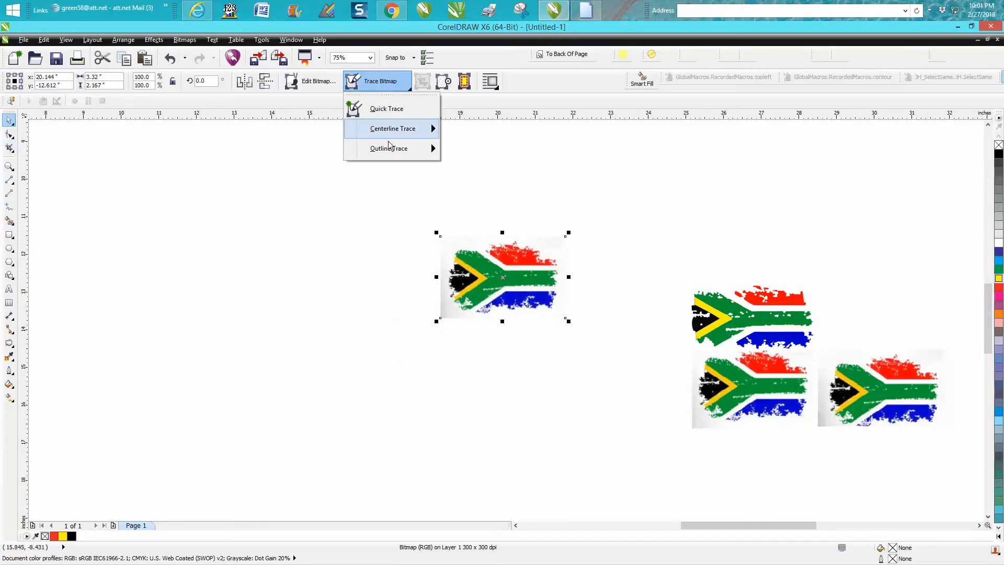
pyautogui.moveTo(388, 148)
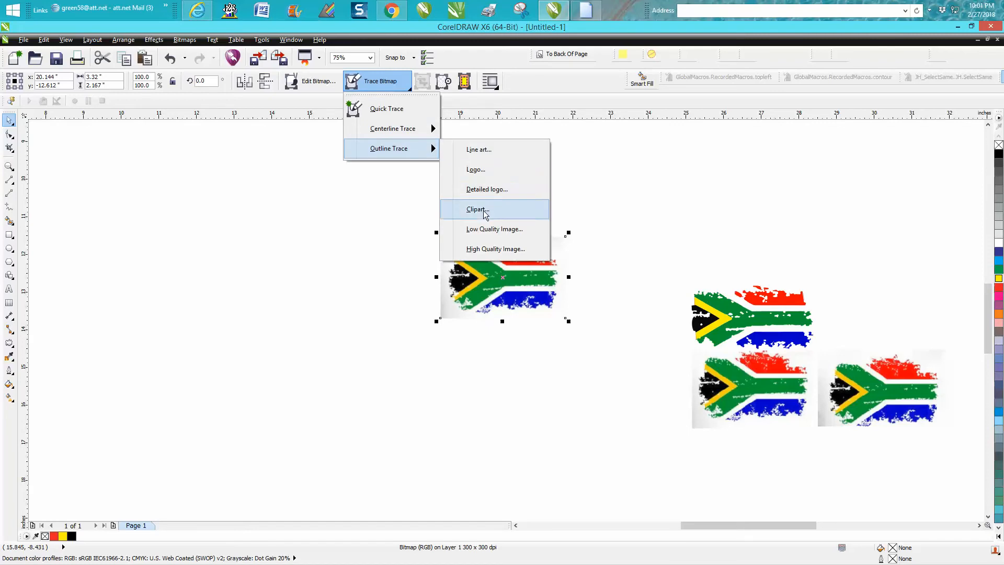
pyautogui.click(475, 209)
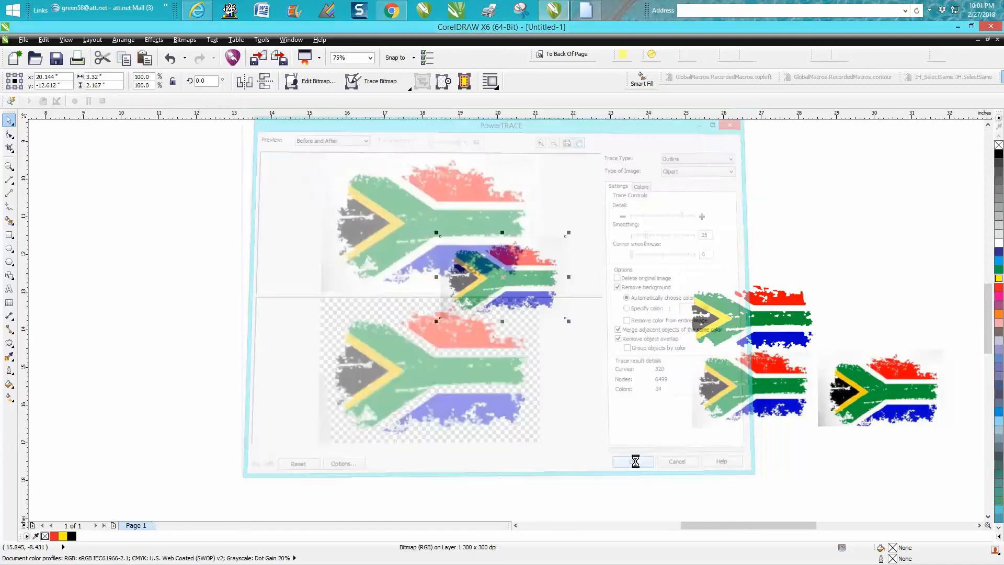
pyautogui.click(630, 462)
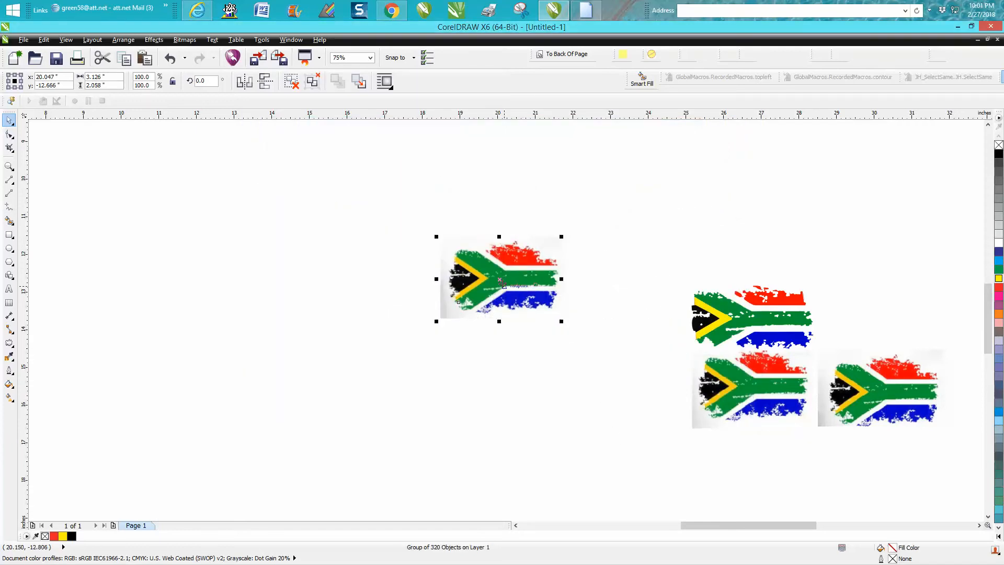
pyautogui.moveTo(500, 277); pyautogui.dragTo(627, 278)
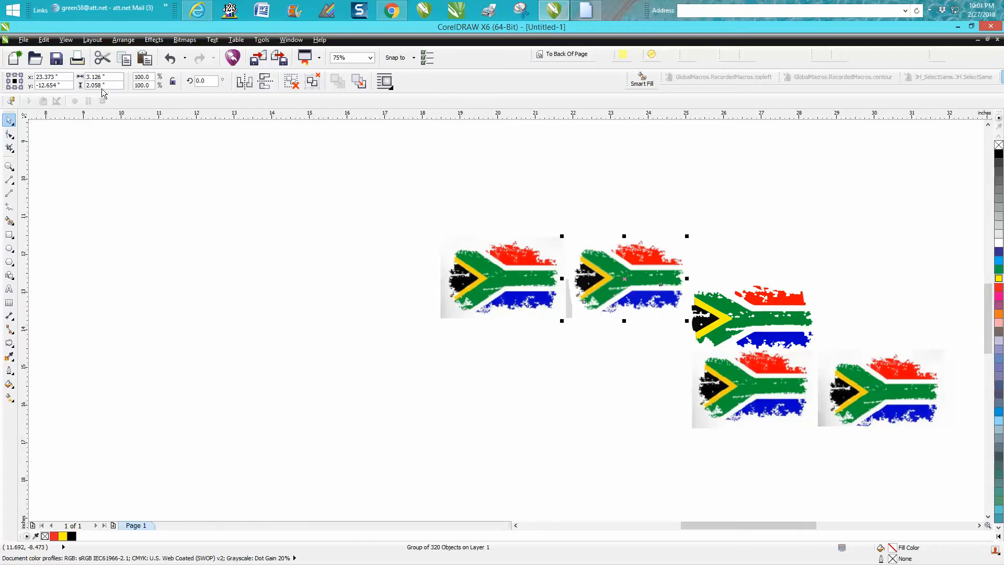
# Step: Deselect, then reselect the traced flag and zoom in to inspect the right-hand flags
pyautogui.click(188, 144)
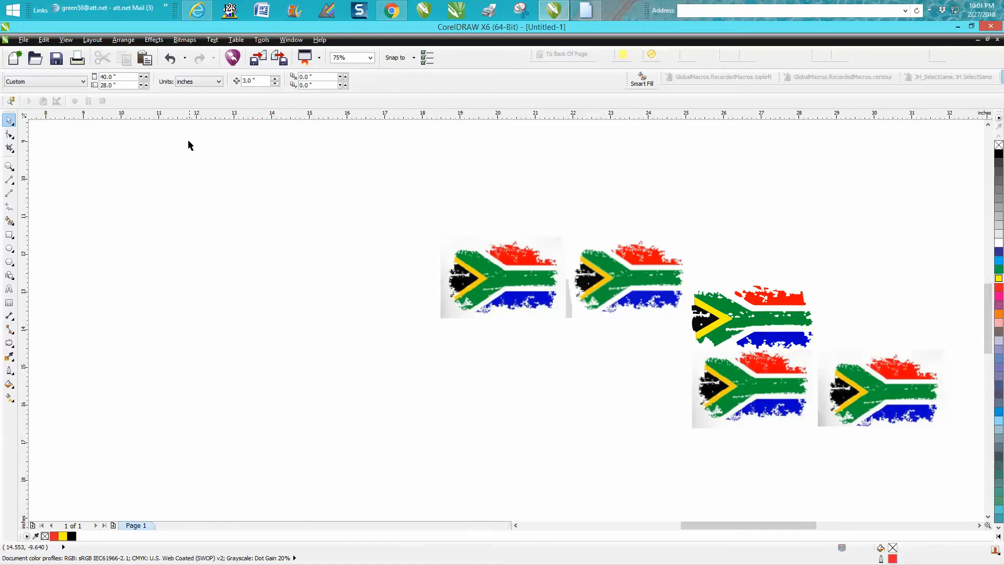
pyautogui.moveTo(638, 279)
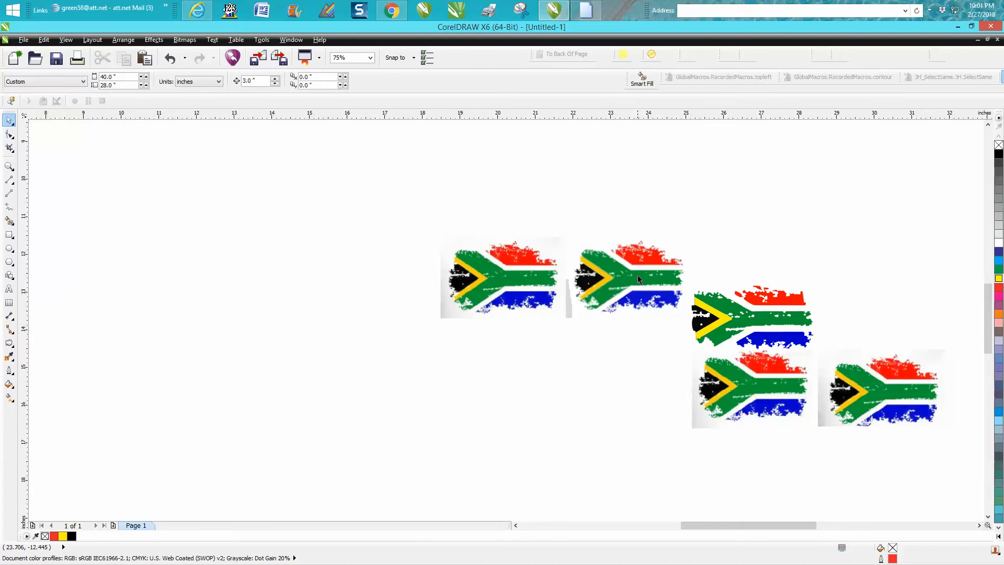
pyautogui.click(630, 277)
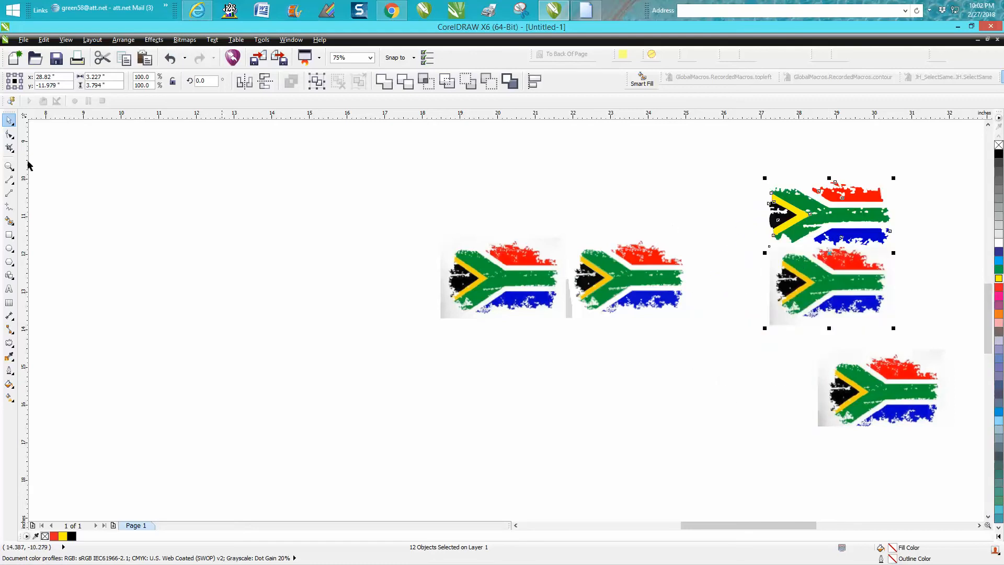
pyautogui.click(9, 165)
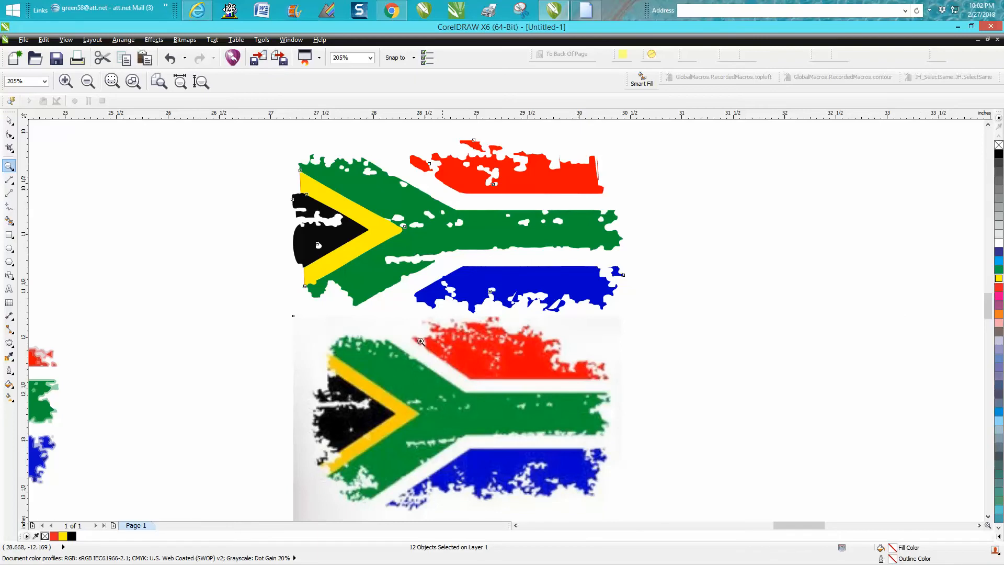
pyautogui.moveTo(413, 368)
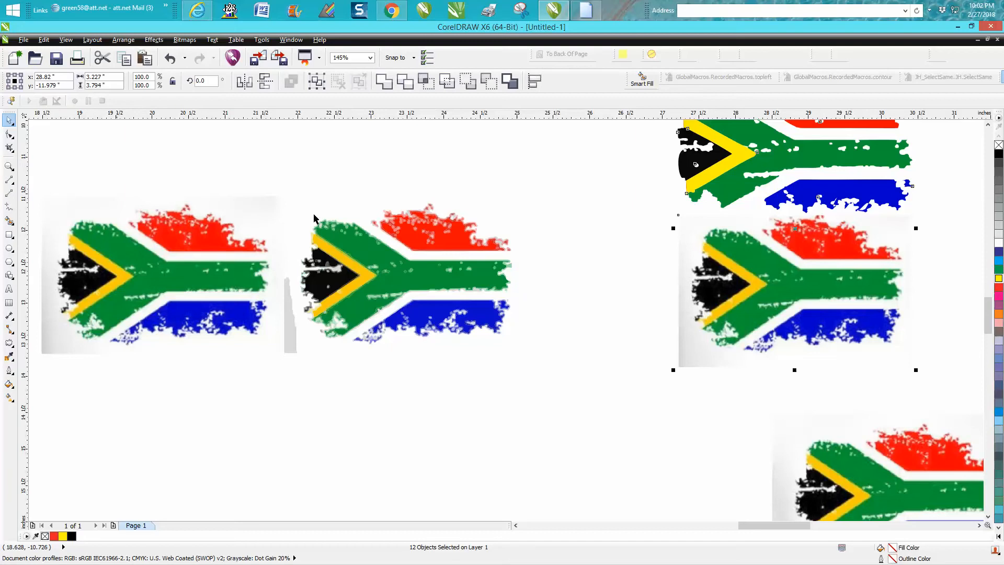
pyautogui.click(125, 40)
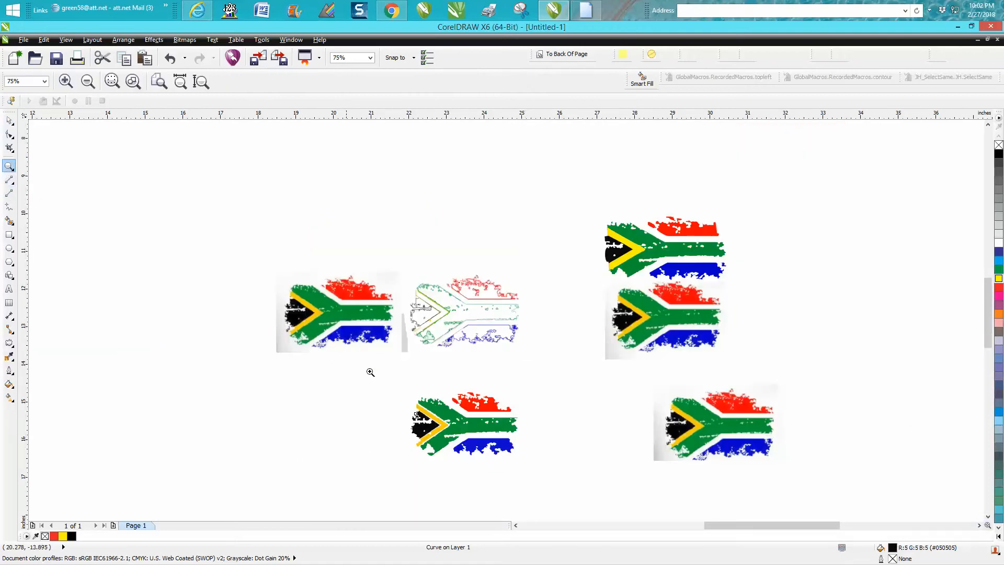
pyautogui.click(370, 372)
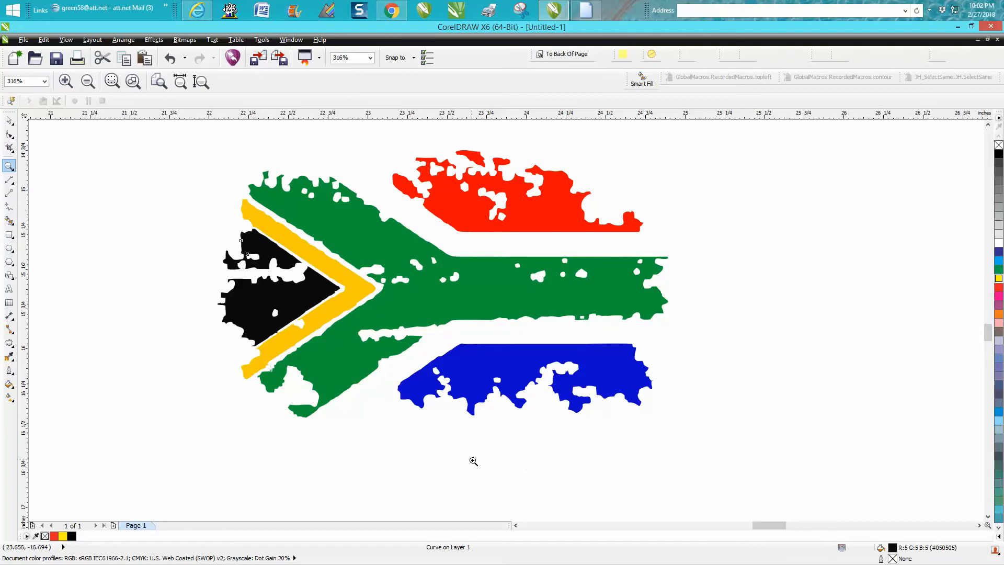
pyautogui.moveTo(352, 400)
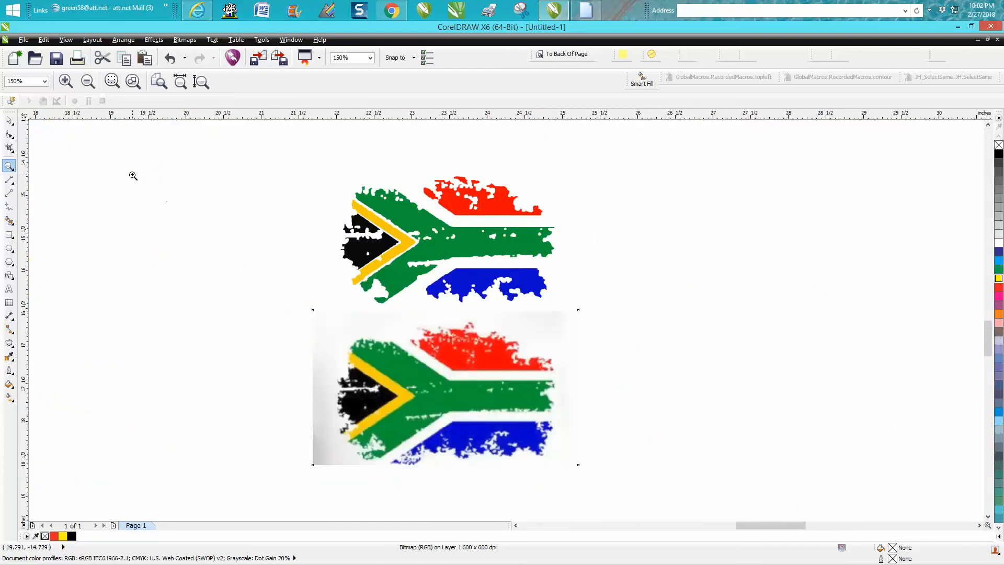
pyautogui.click(9, 134)
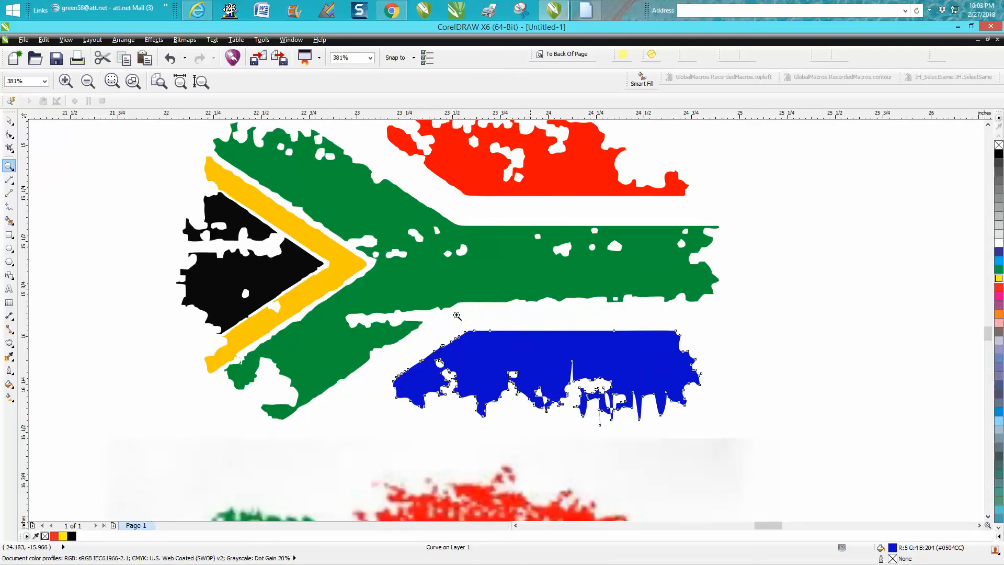
pyautogui.click(9, 134)
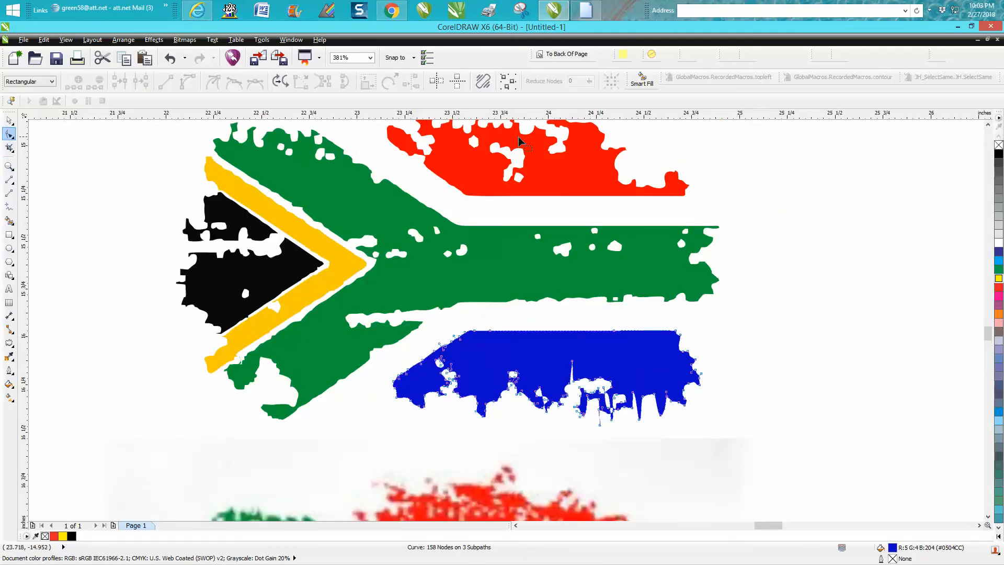
pyautogui.moveTo(519, 140); pyautogui.dragTo(496, 191)
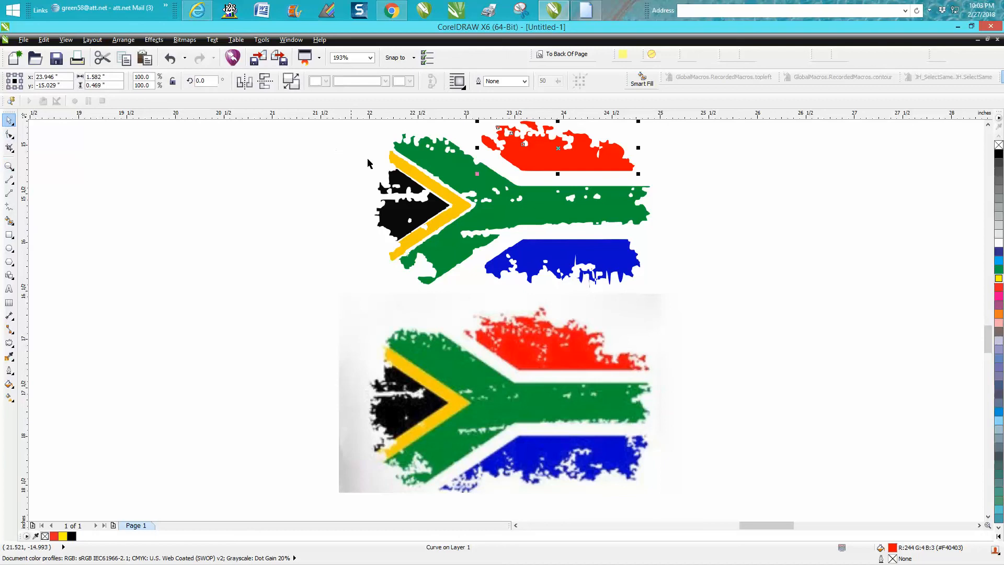
# Step: Drag the gold chevron out of the traced flag to the empty space at left
pyautogui.moveTo(448, 205); pyautogui.dragTo(137, 205)
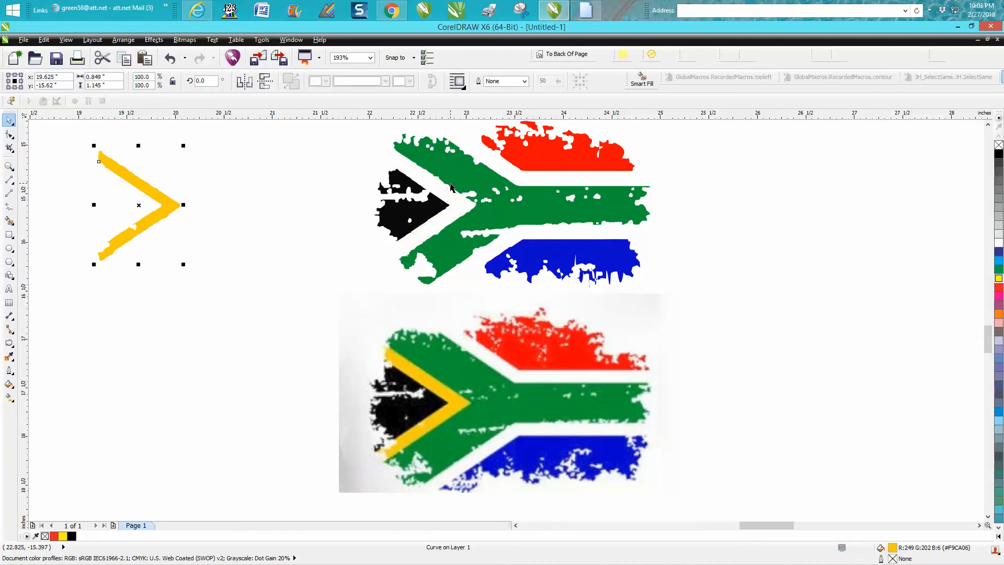
pyautogui.moveTo(11, 163)
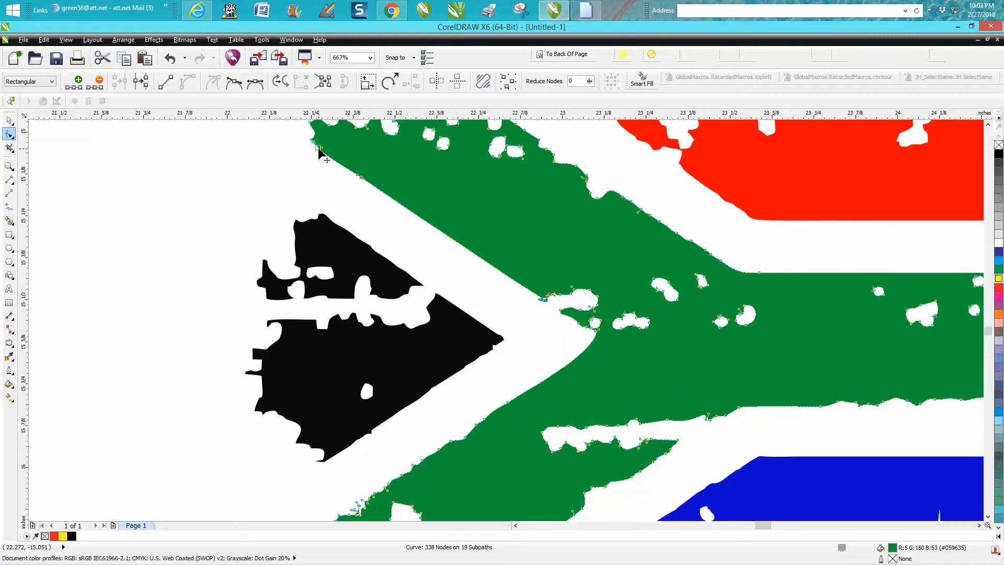
# Step: Delete the stray nodes along the green shape's inner edge via the right-click menu
pyautogui.rightClick(326, 157)
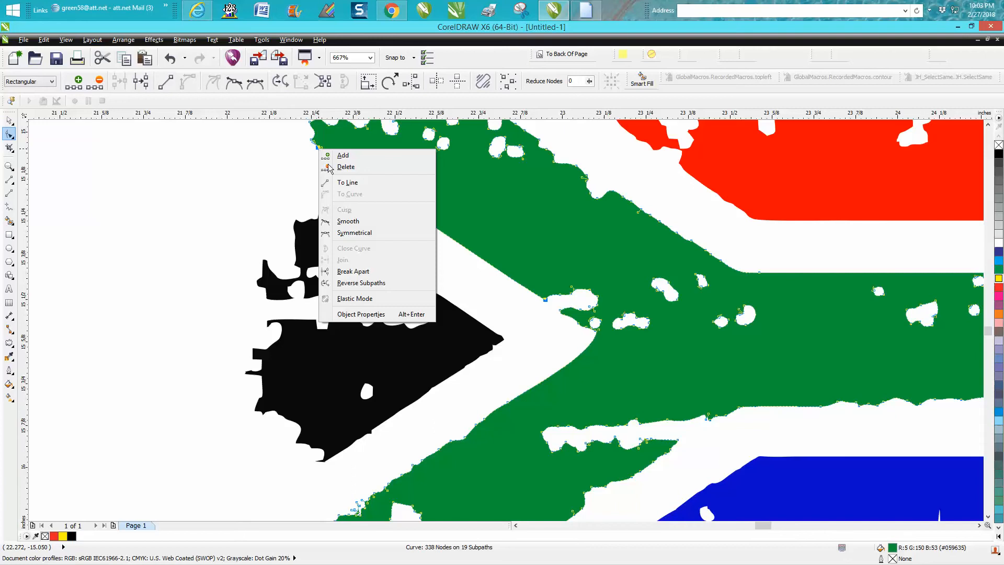
pyautogui.click(346, 166)
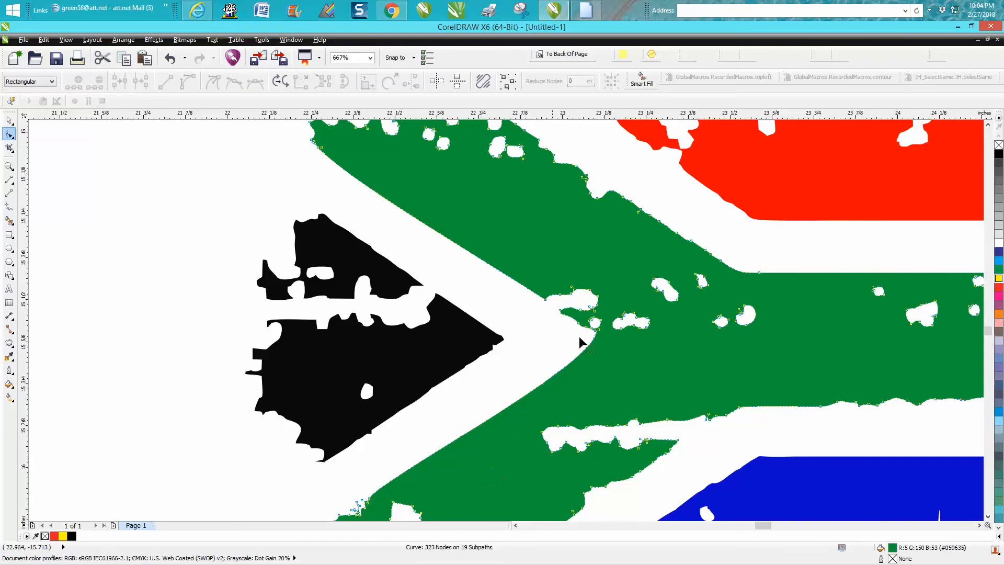
pyautogui.moveTo(368, 502)
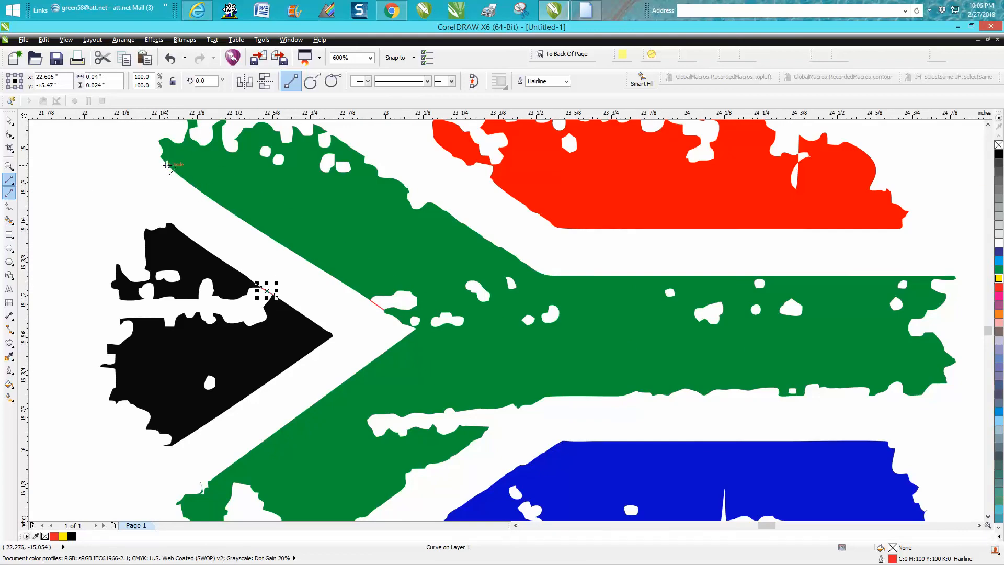
# Step: Draw a vertical hairline across the open end of the chevron gap
pyautogui.moveTo(166, 165); pyautogui.dragTo(166, 224)
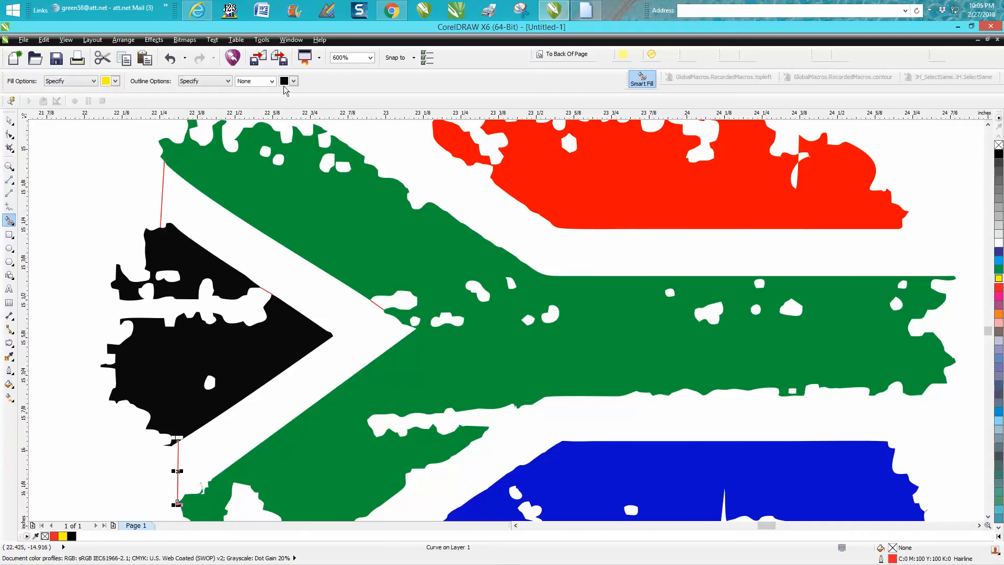
# Step: Choose yellow as the fill colour for the new chevron shape
pyautogui.click(117, 81)
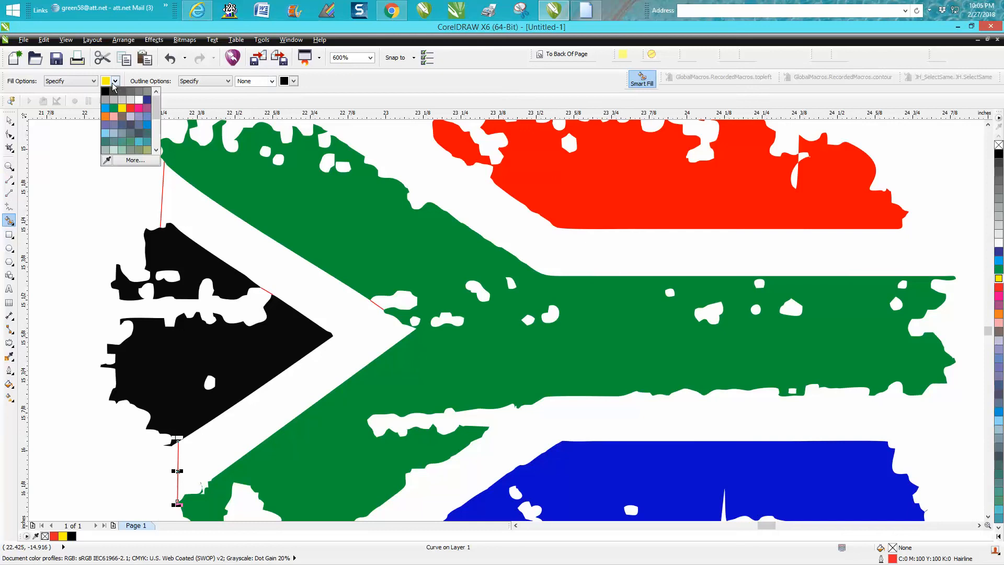
pyautogui.click(114, 108)
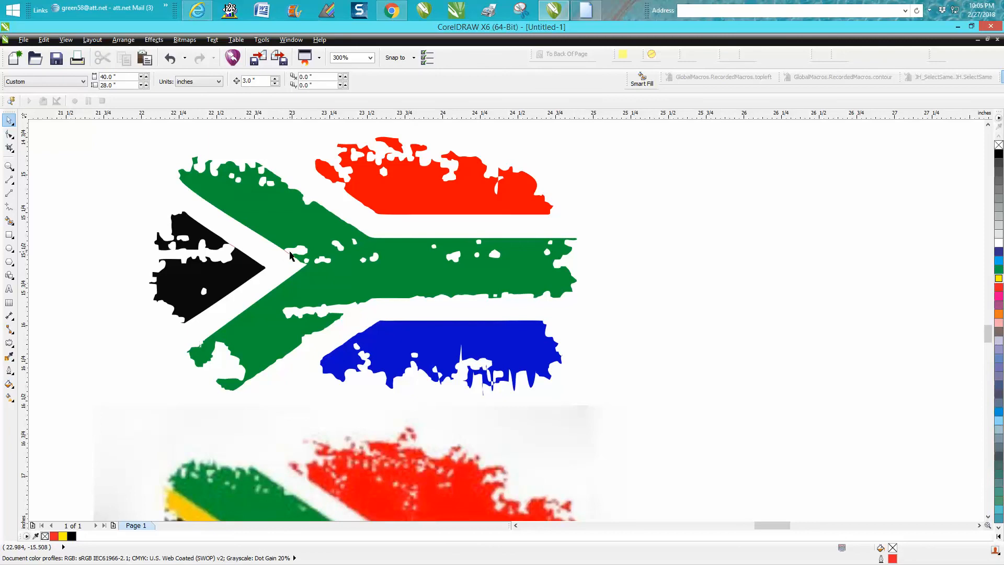
pyautogui.moveTo(232, 245)
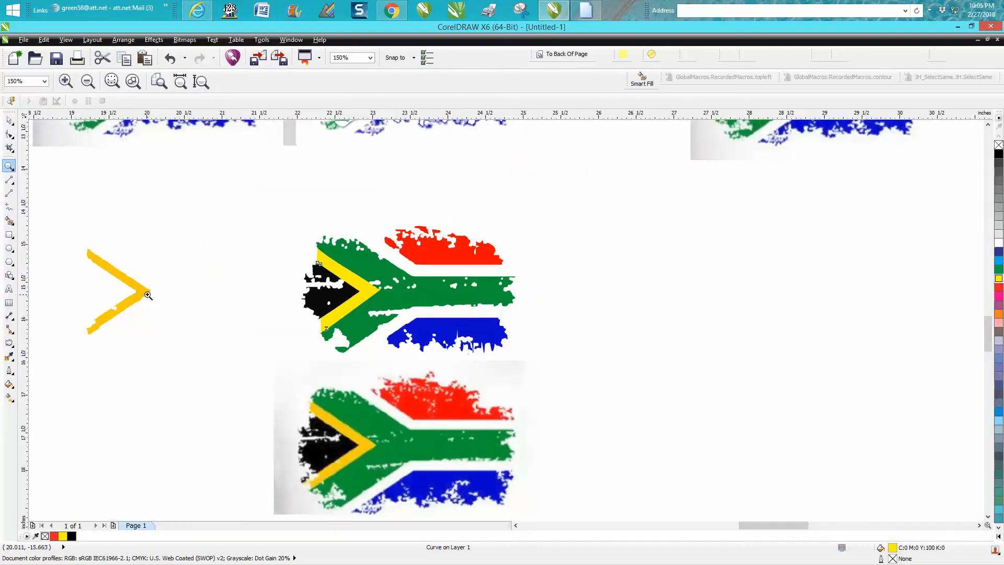
pyautogui.moveTo(153, 295)
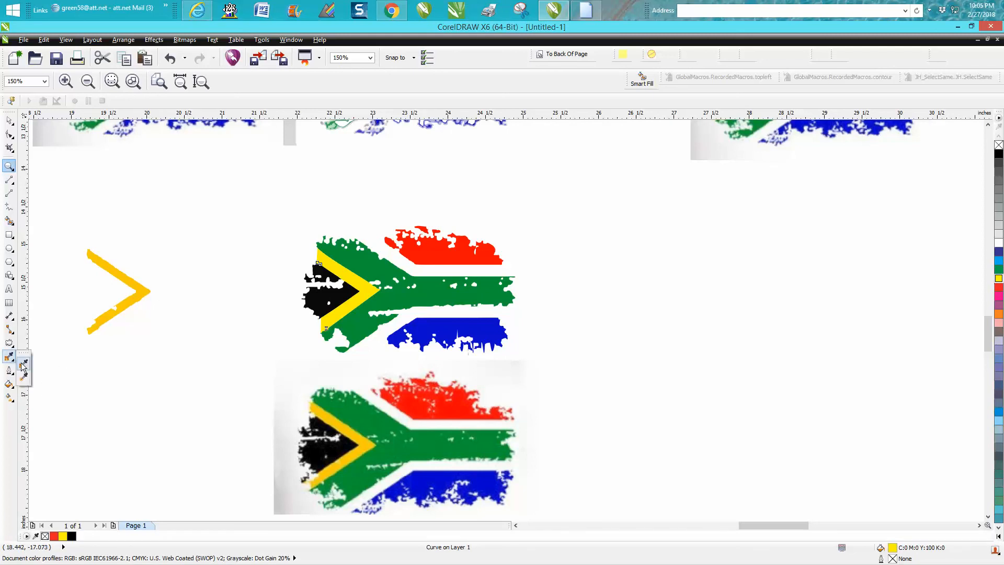
# Step: Switch to the eyedropper to sample the rough chevron's gold colour
pyautogui.click(9, 357)
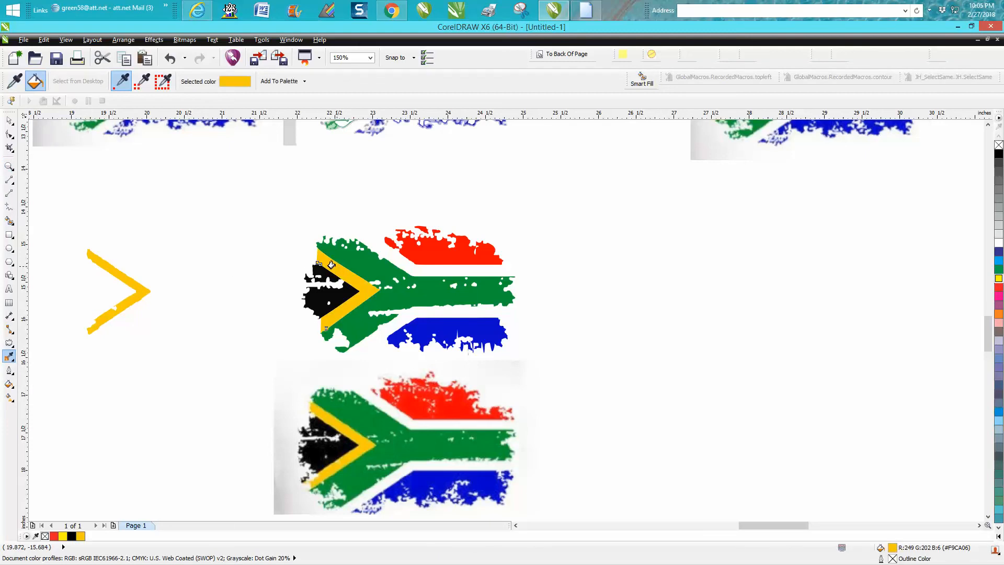
pyautogui.moveTo(277, 218)
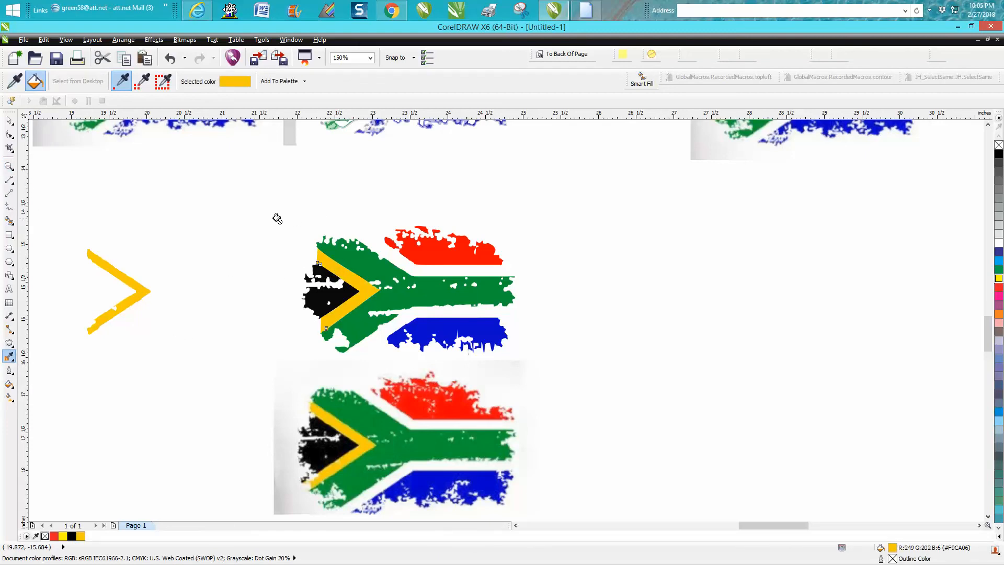